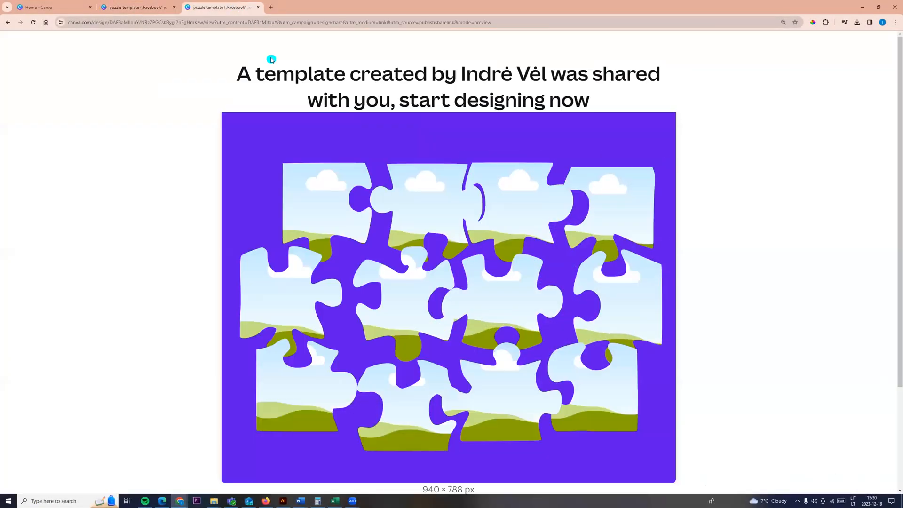
# Review the shared puzzle template preview and open it for editing.
pyautogui.scroll(-3)
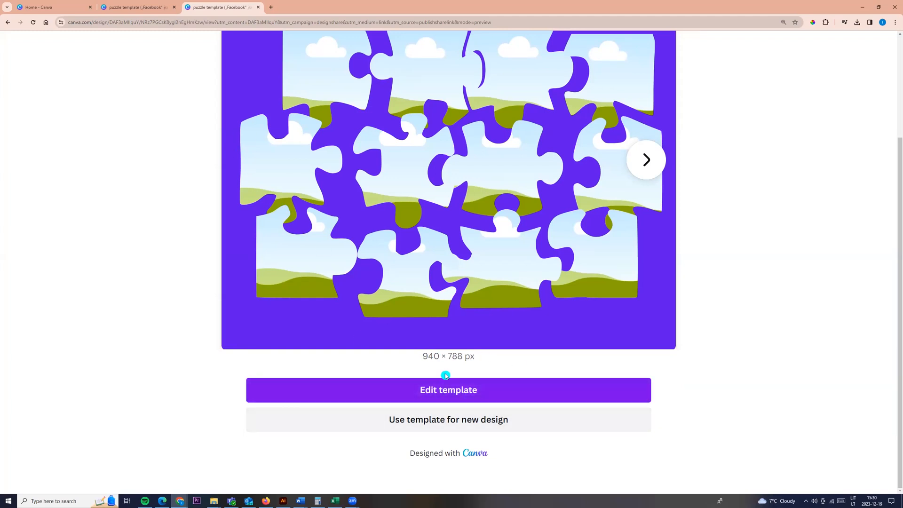
pyautogui.click(448, 390)
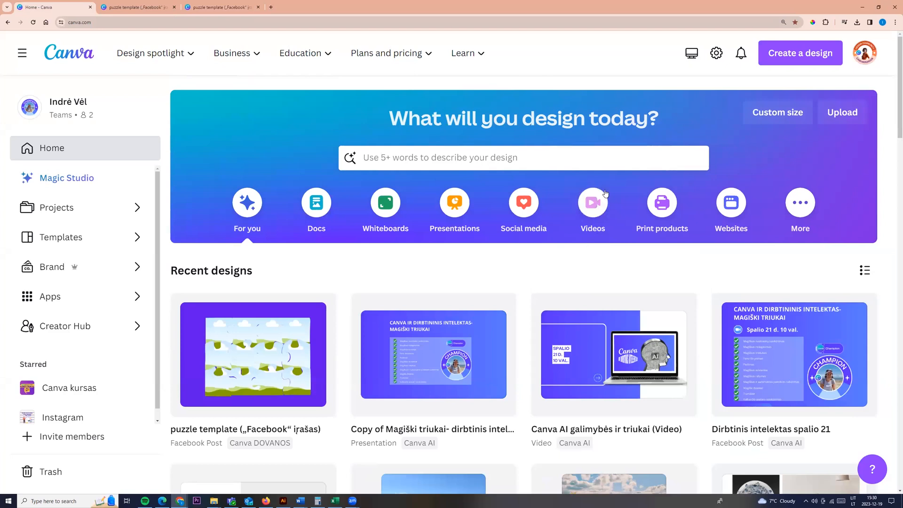
# Browse the video design types and start a blank Facebook Video design.
pyautogui.click(592, 210)
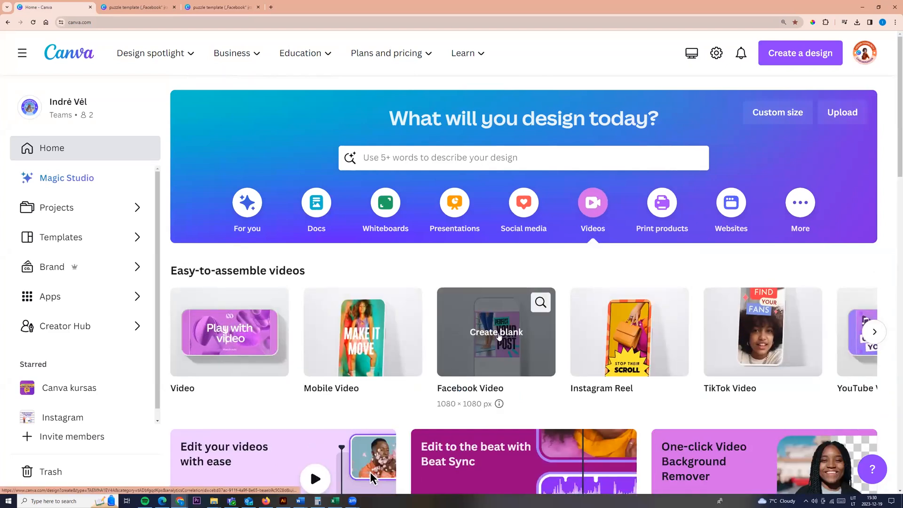
pyautogui.click(220, 7)
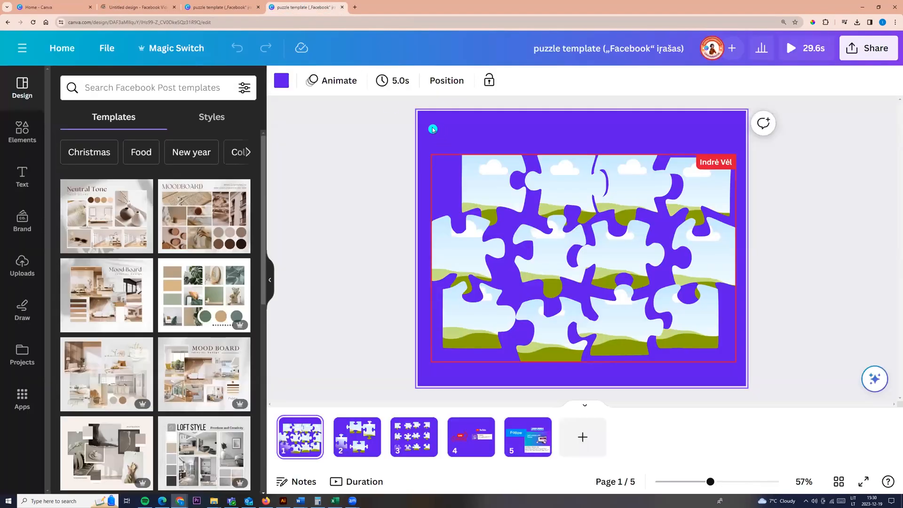
# Copy all puzzle pieces from the template page and switch to the blank Facebook Video design.
pyautogui.click(576, 259)
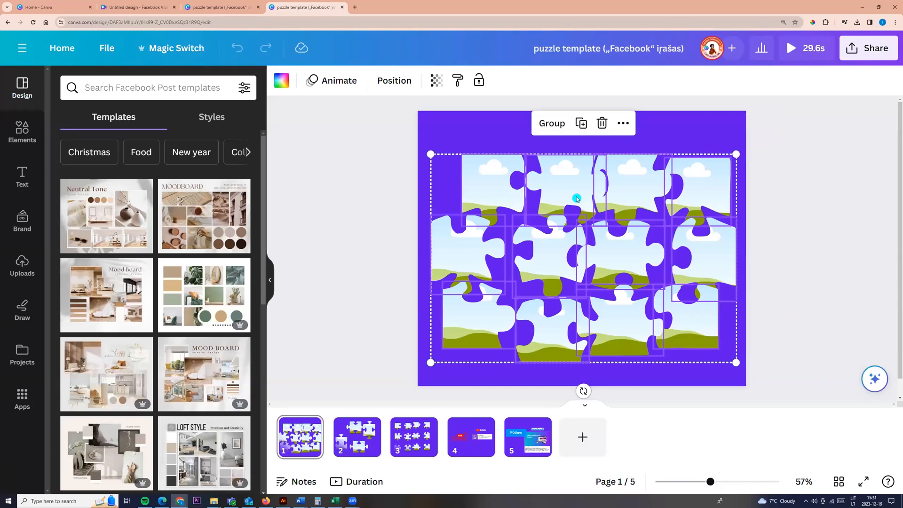
pyautogui.rightClick(576, 198)
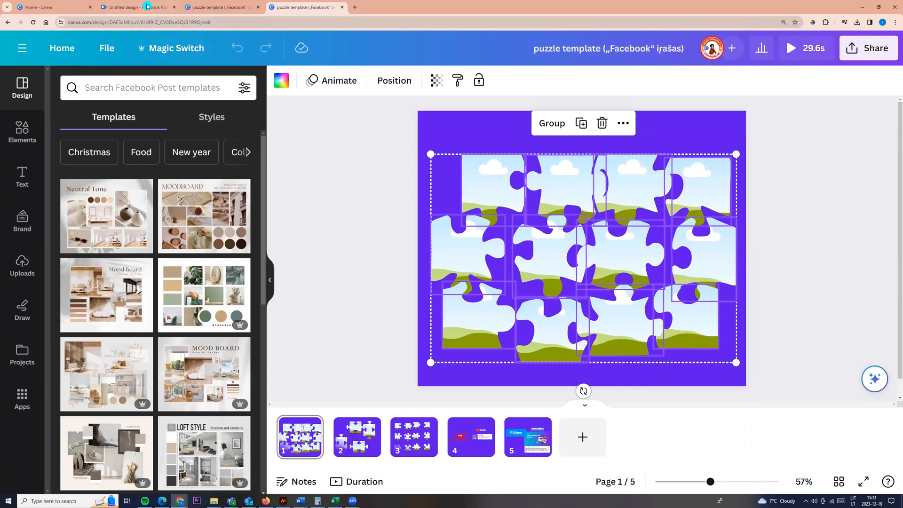
pyautogui.click(136, 7)
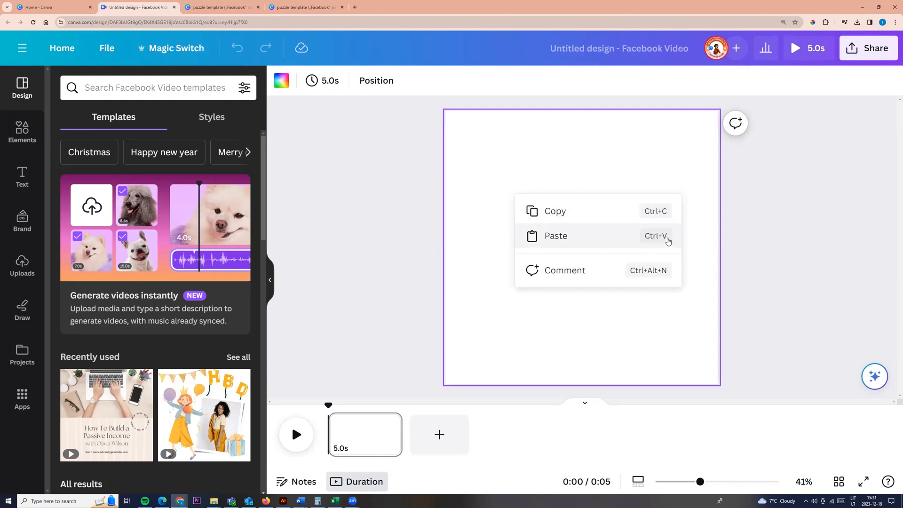
# Paste the puzzle pieces onto the video page and enlarge the group to span the canvas.
pyautogui.click(555, 236)
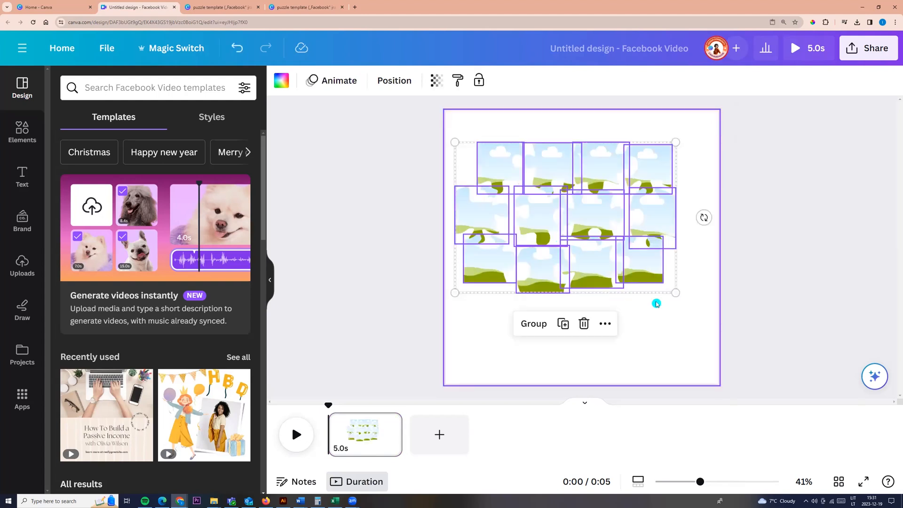
pyautogui.moveTo(675, 293); pyautogui.dragTo(691, 302)
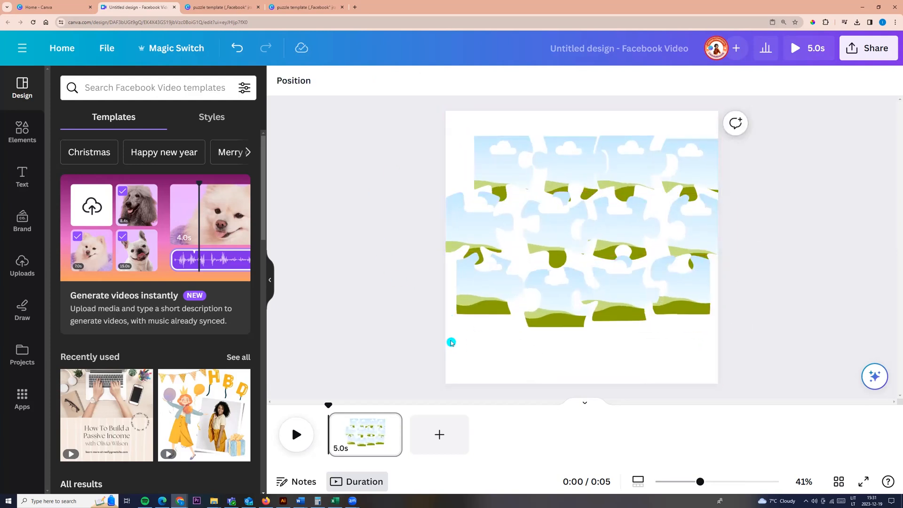
pyautogui.click(497, 228)
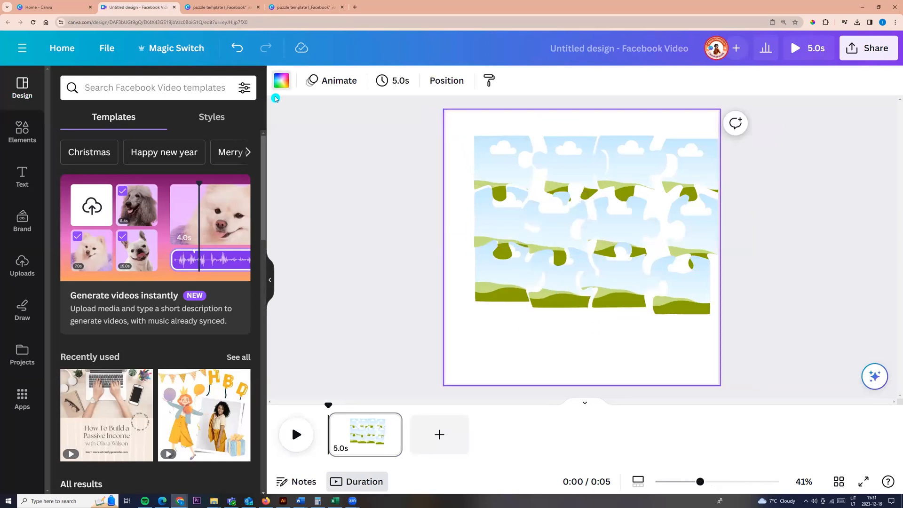
# Set a dark navy page background and stretch the puzzle pieces edge to edge.
pyautogui.click(282, 80)
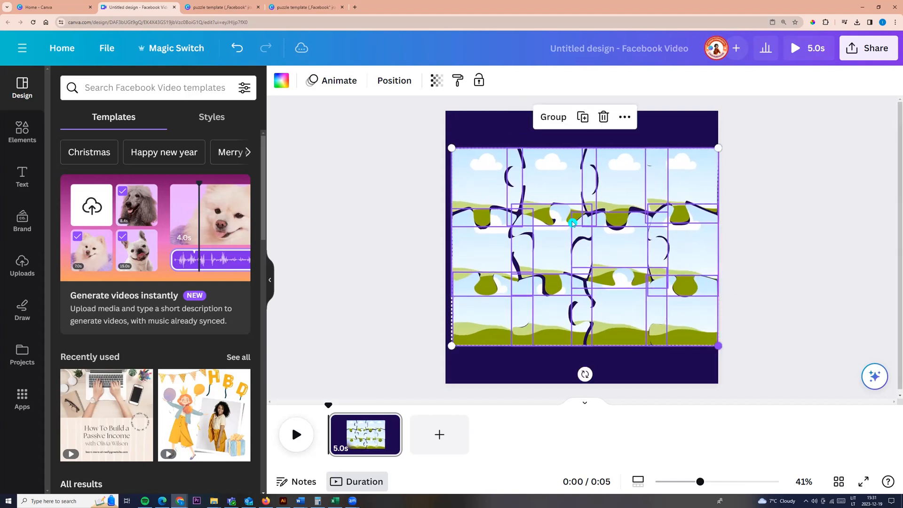
pyautogui.moveTo(452, 148); pyautogui.dragTo(444, 143)
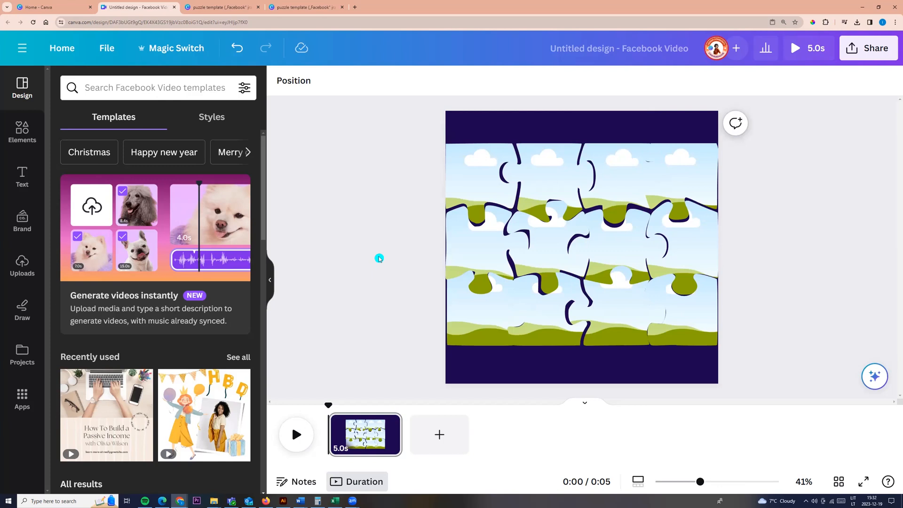
pyautogui.moveTo(350, 267)
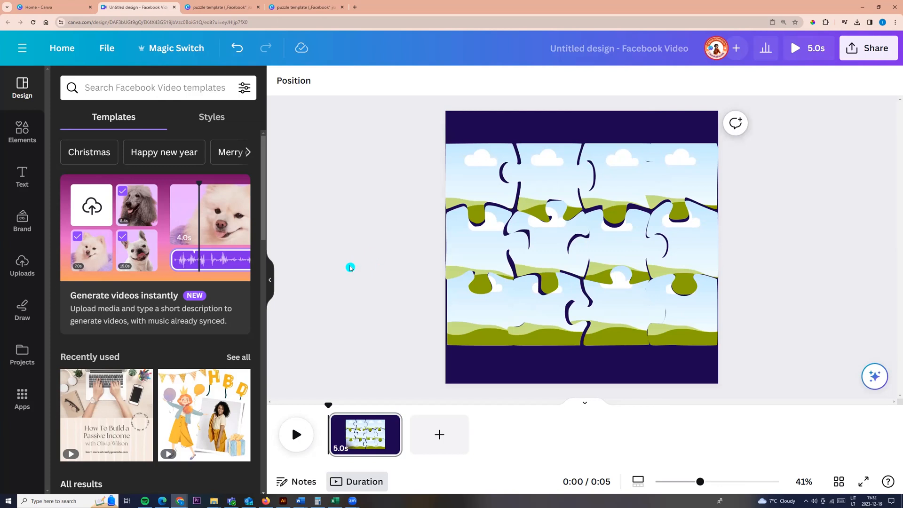
# Reach the Photos library through the Apps panel under More from Canva.
pyautogui.click(22, 400)
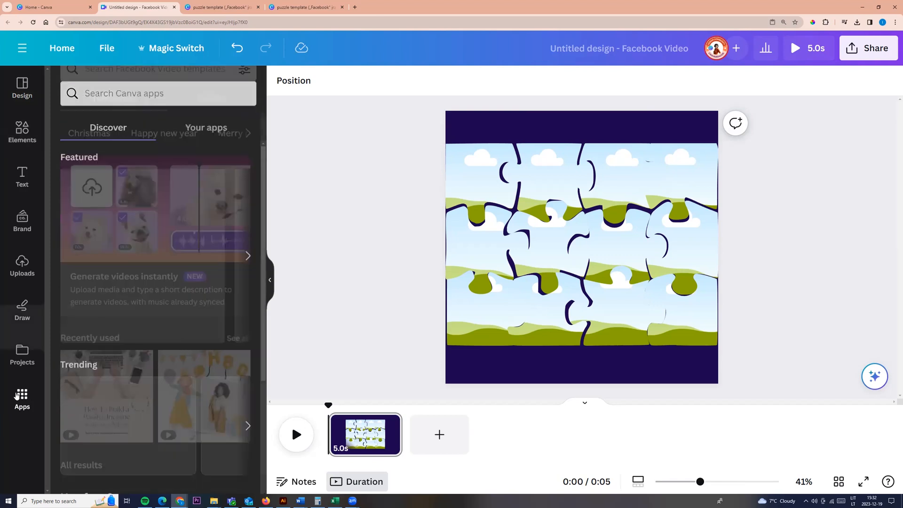
pyautogui.scroll(-3)
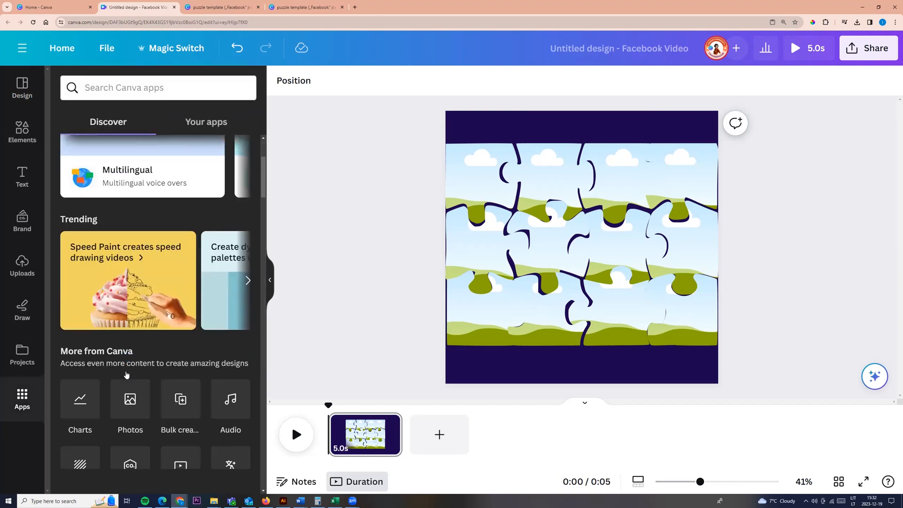
pyautogui.click(22, 452)
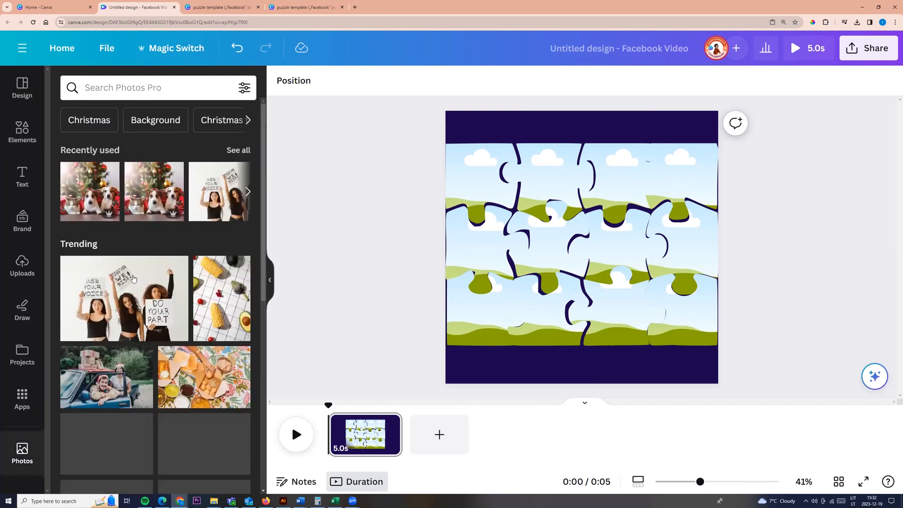
pyautogui.scroll(-3)
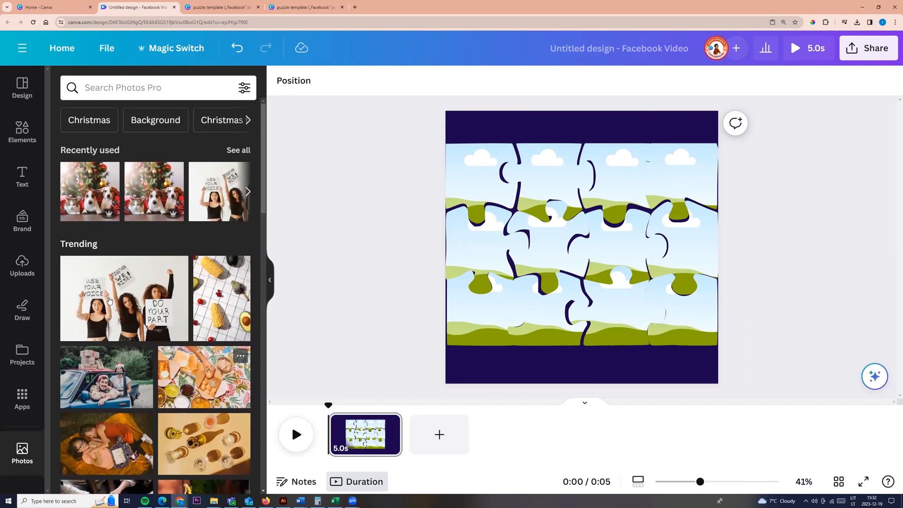
pyautogui.moveTo(154, 191)
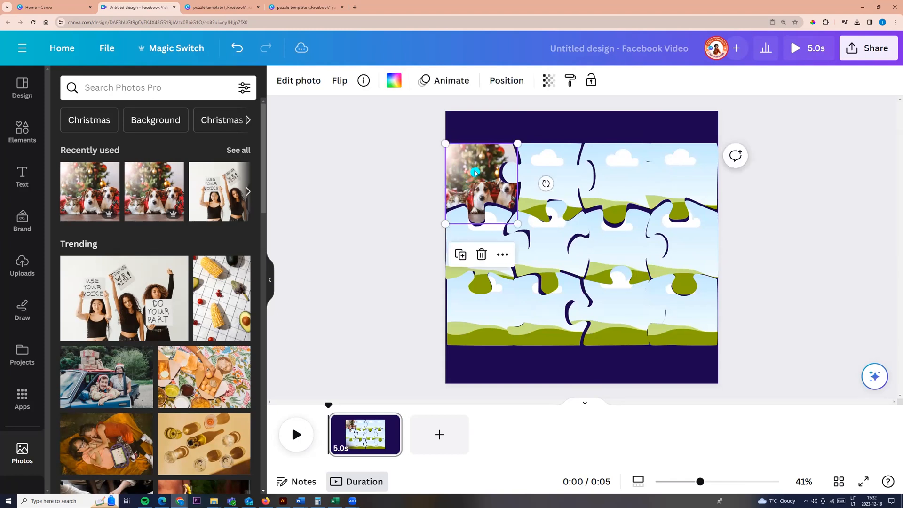
pyautogui.moveTo(389, 192)
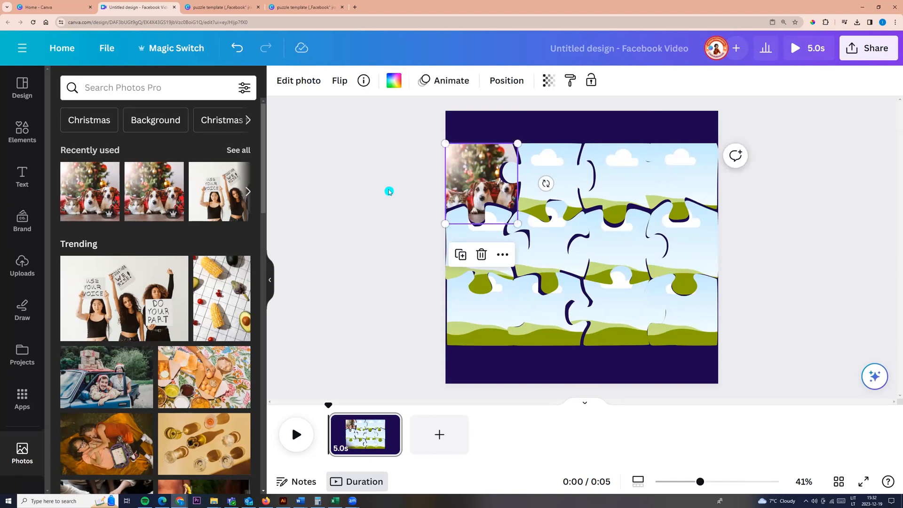
# Fill the top-left puzzle piece with the dogs-and-cat Christmas photo.
pyautogui.click(298, 80)
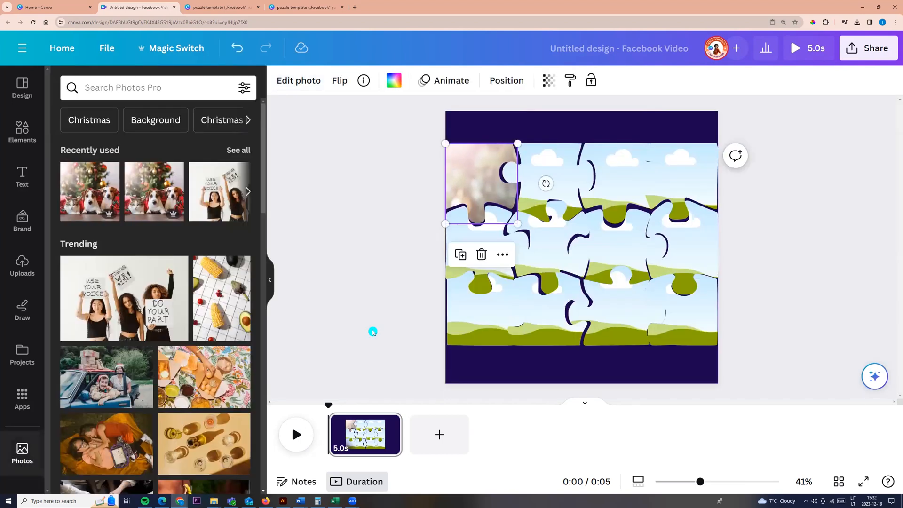
pyautogui.moveTo(154, 191)
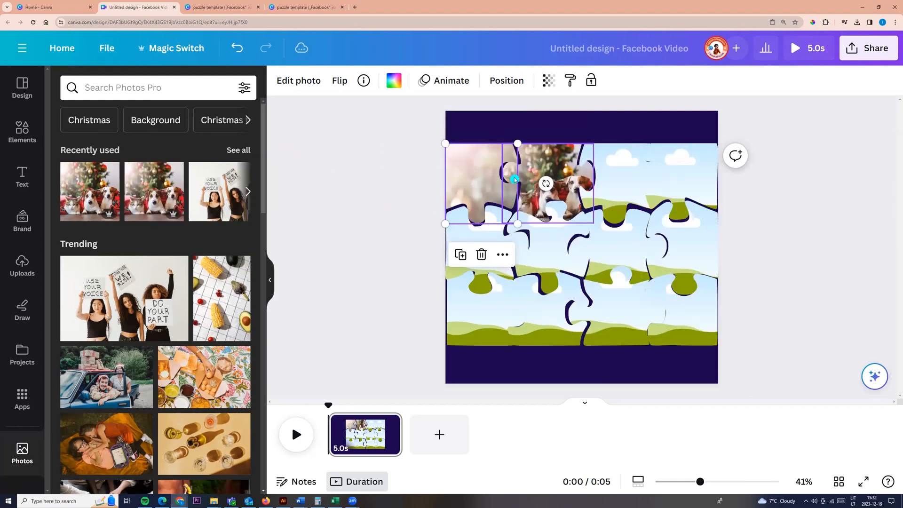
# Crop the pet photo so it enlarges and spans the whole puzzle area as one image.
pyautogui.click(298, 80)
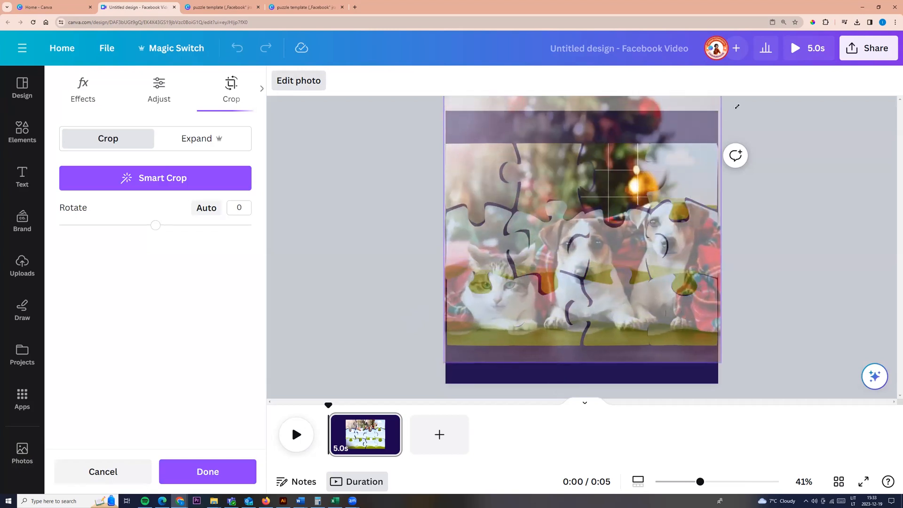
pyautogui.moveTo(582, 202); pyautogui.dragTo(582, 242)
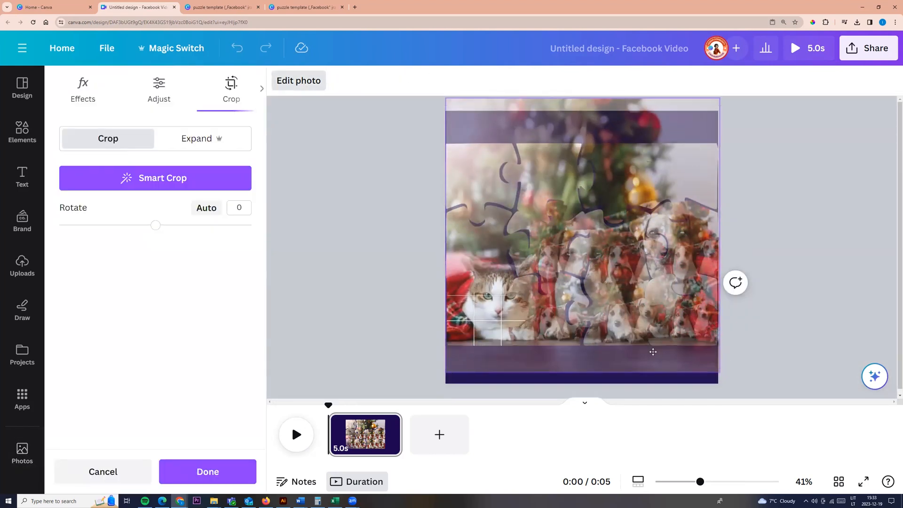
pyautogui.moveTo(652, 351); pyautogui.dragTo(578, 316)
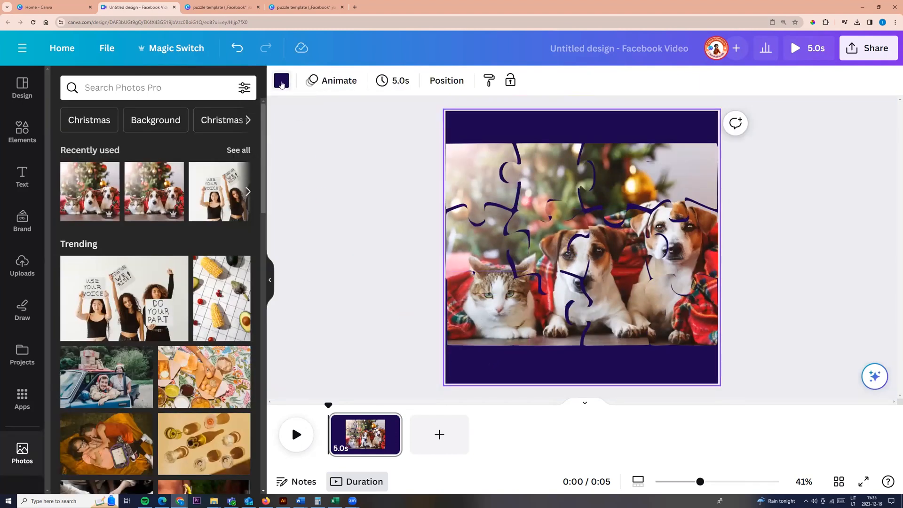
# Bring up the page background colour picker to replace navy with red.
pyautogui.click(281, 80)
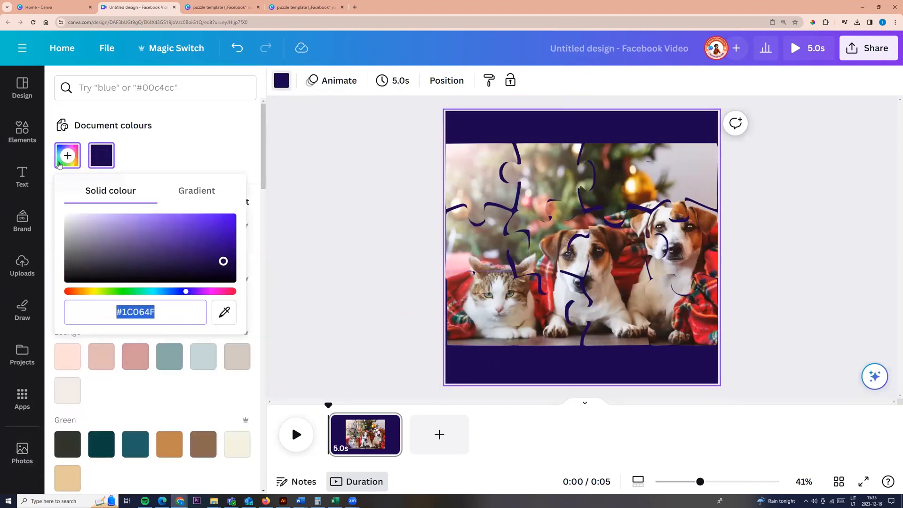
pyautogui.moveTo(224, 313)
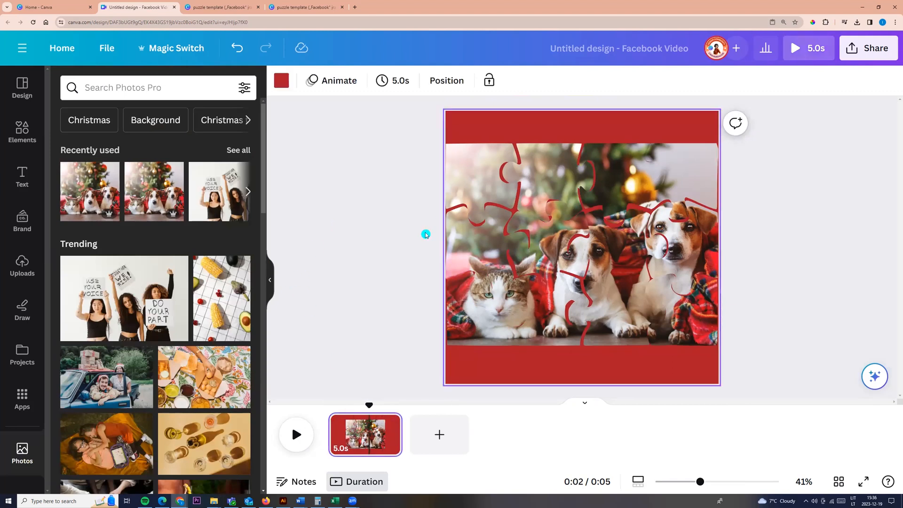
pyautogui.moveTo(454, 260)
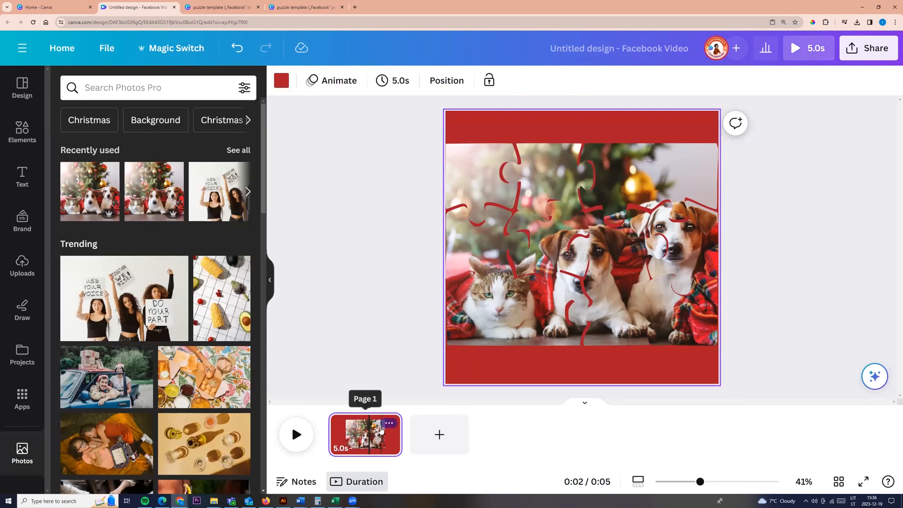
# Duplicate page 1 from its timeline thumbnail options.
pyautogui.click(389, 424)
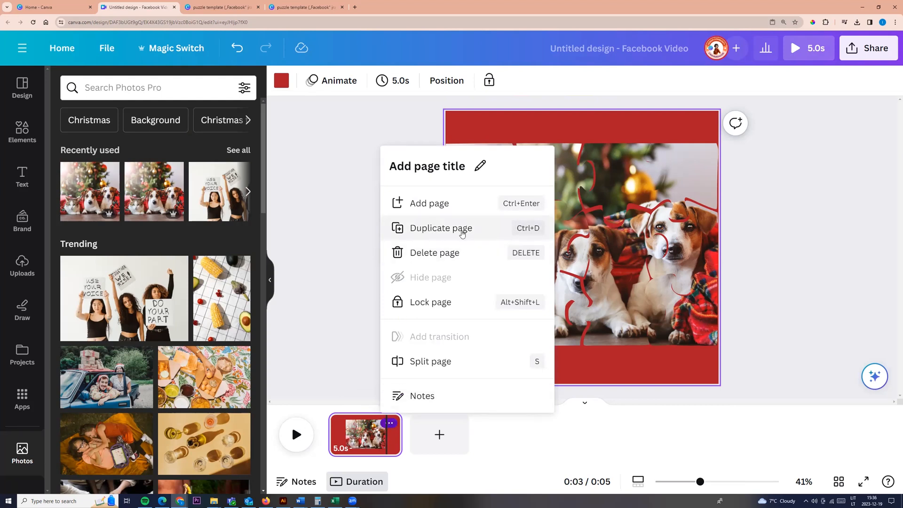
pyautogui.click(440, 228)
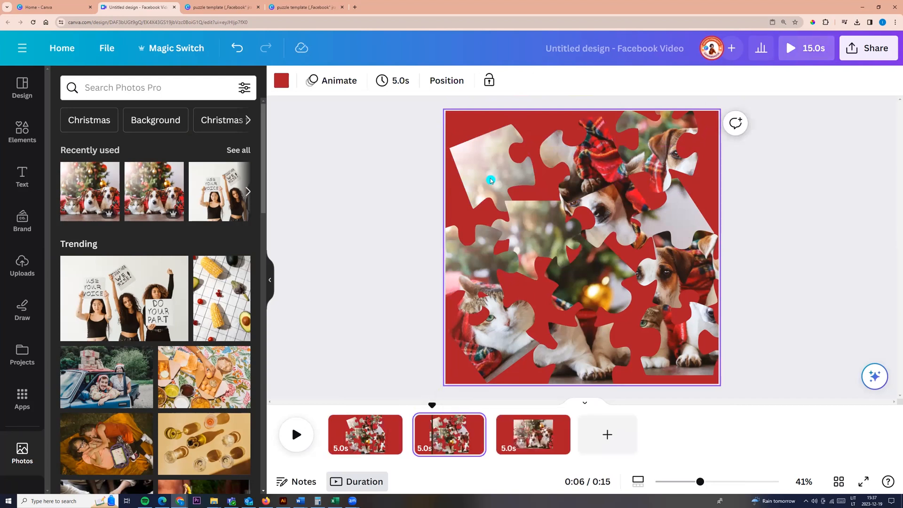
# Move the tilted top-left puzzle piece closer to its final spot on the new page.
pyautogui.click(490, 178)
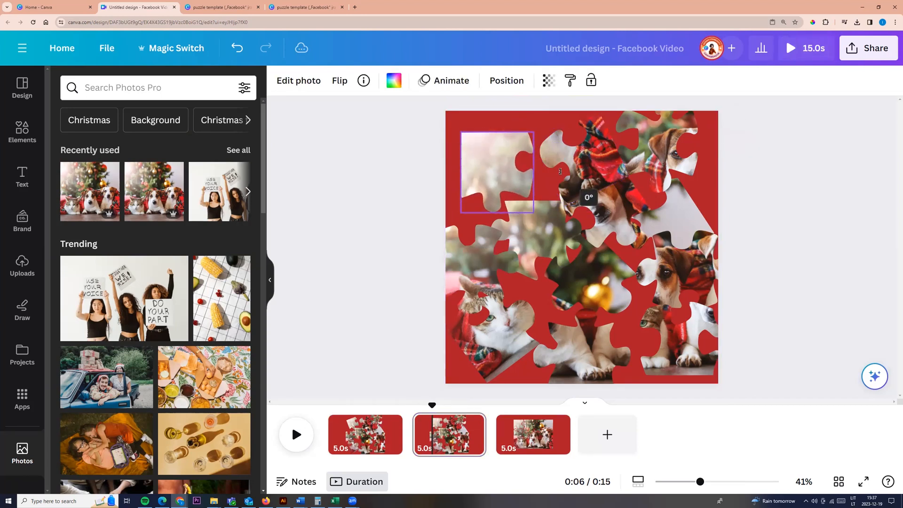
pyautogui.click(495, 173)
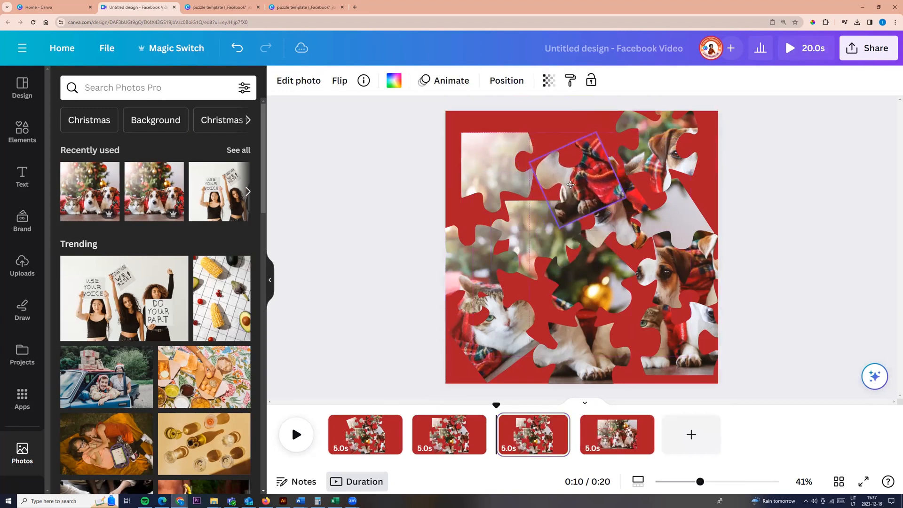
pyautogui.moveTo(570, 184); pyautogui.dragTo(576, 173)
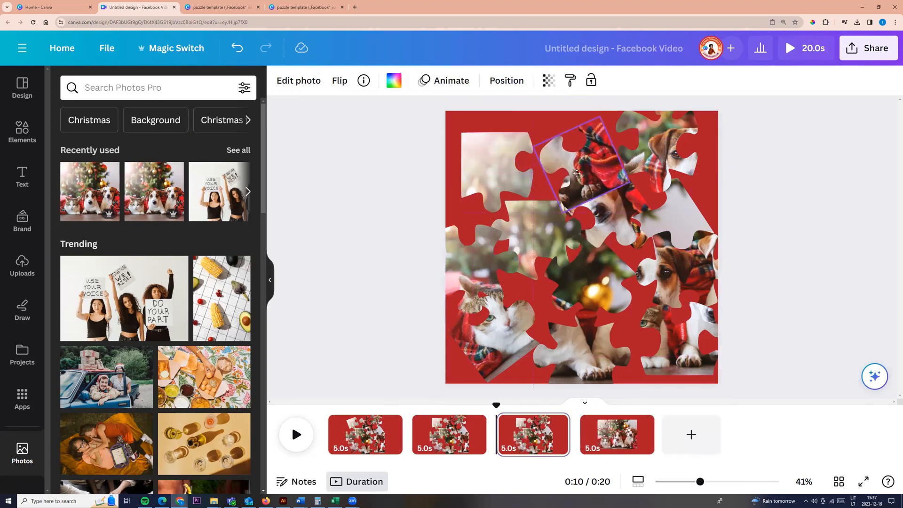
pyautogui.moveTo(576, 172); pyautogui.dragTo(553, 326)
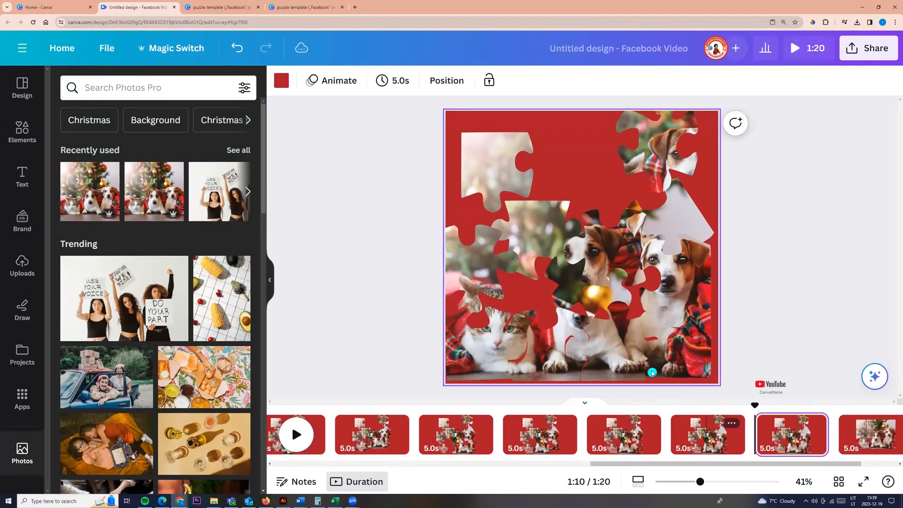
# On the later pages, reposition the top-left and middle pieces until the photo is nearly whole.
pyautogui.click(668, 179)
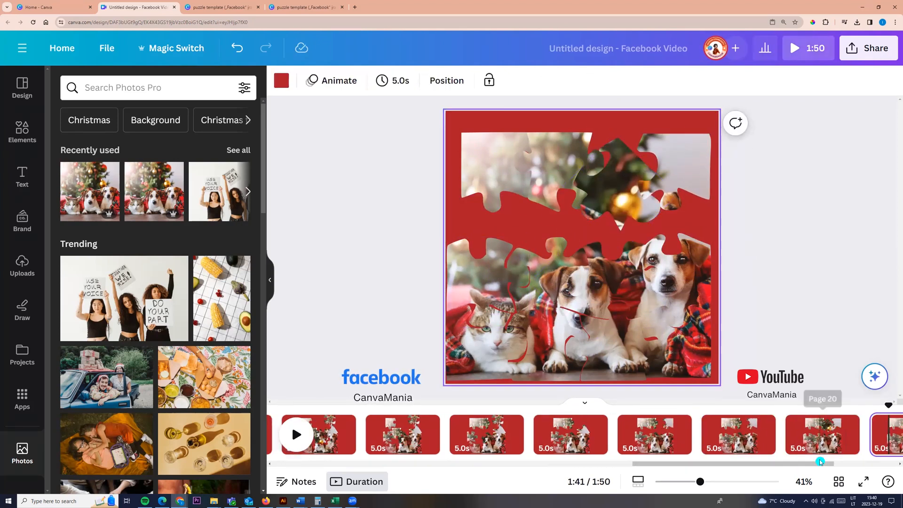
pyautogui.click(513, 172)
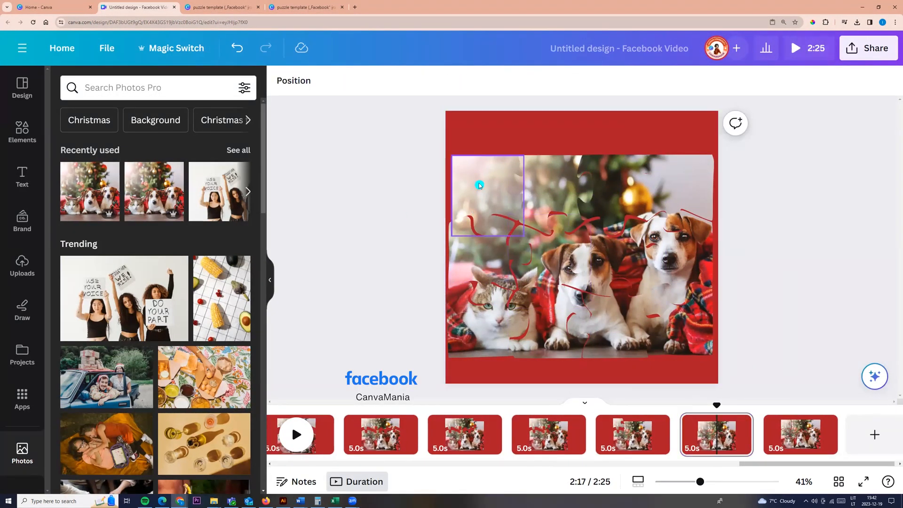
pyautogui.click(484, 196)
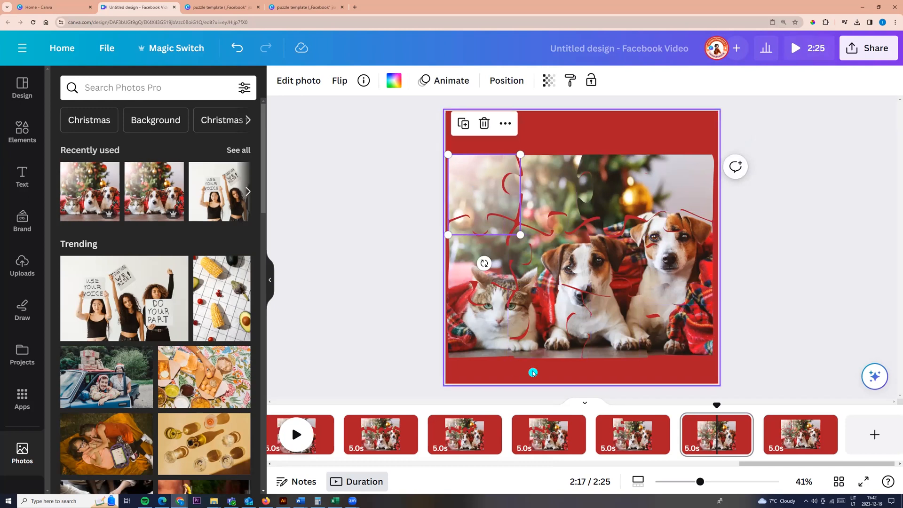
pyautogui.click(799, 434)
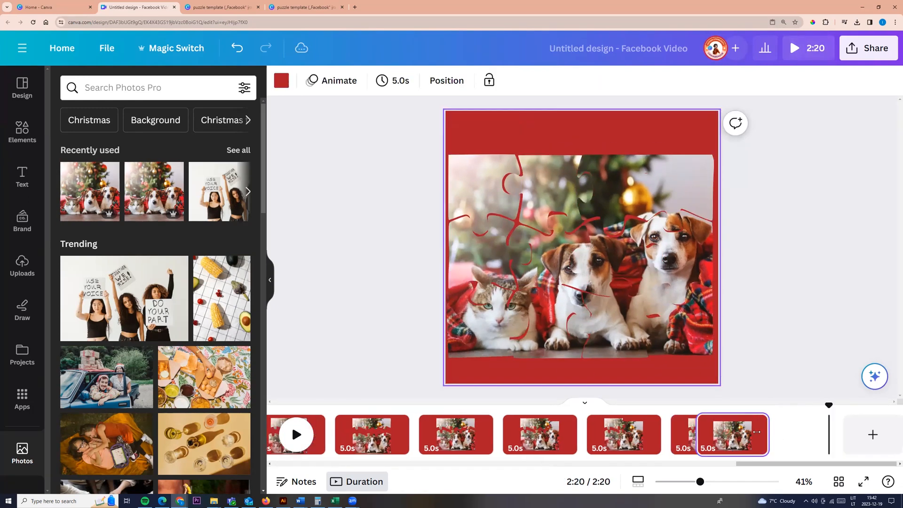
pyautogui.click(516, 255)
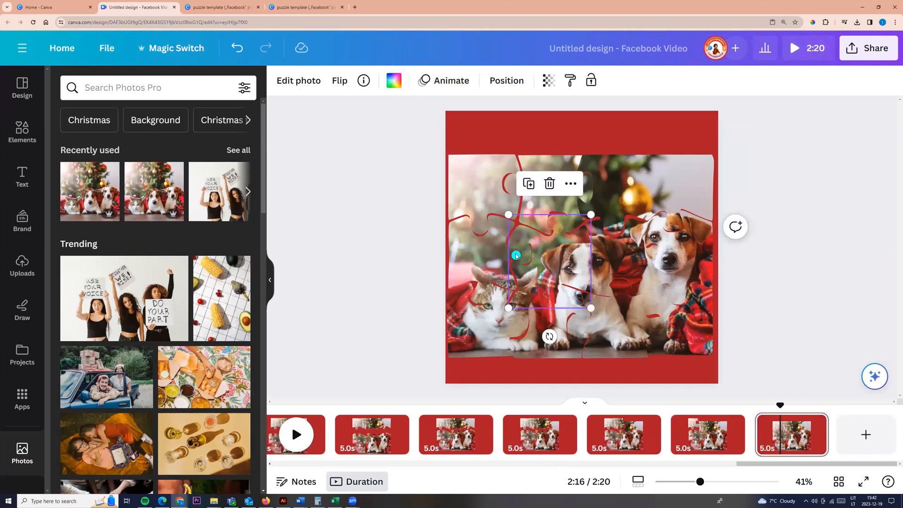
pyautogui.click(380, 288)
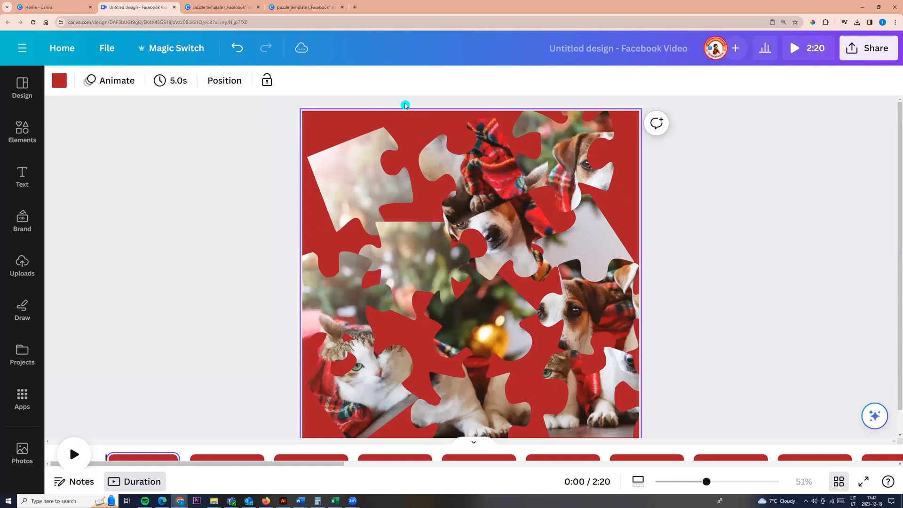
# Set page 1 timing to 0.5 seconds and apply it to all pages.
pyautogui.click(22, 453)
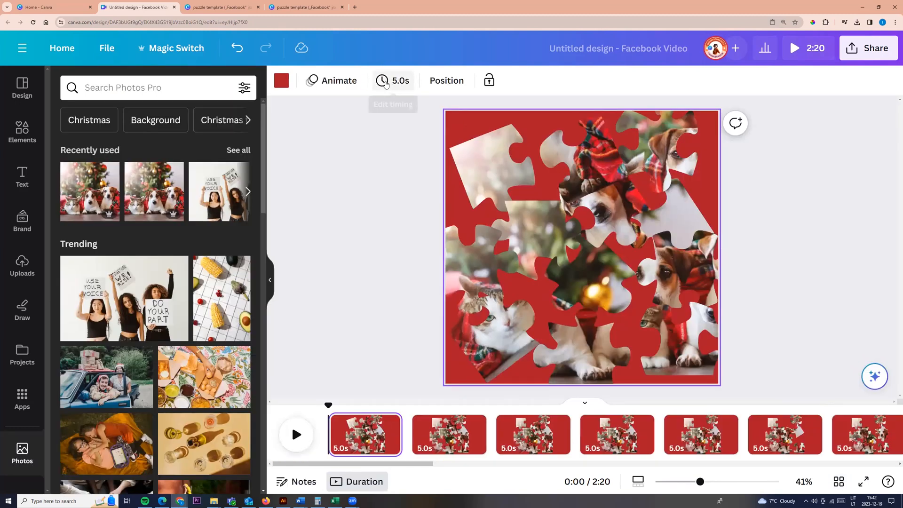
pyautogui.click(400, 80)
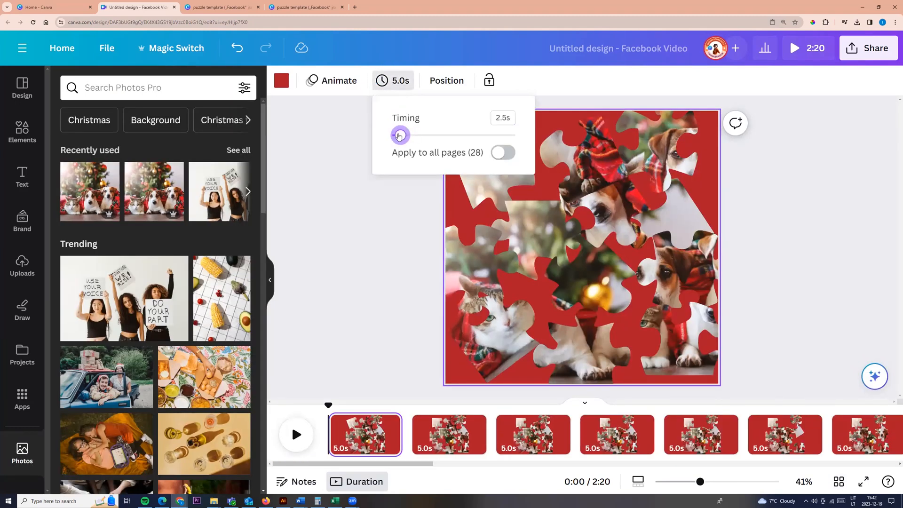
pyautogui.moveTo(400, 135); pyautogui.dragTo(392, 135)
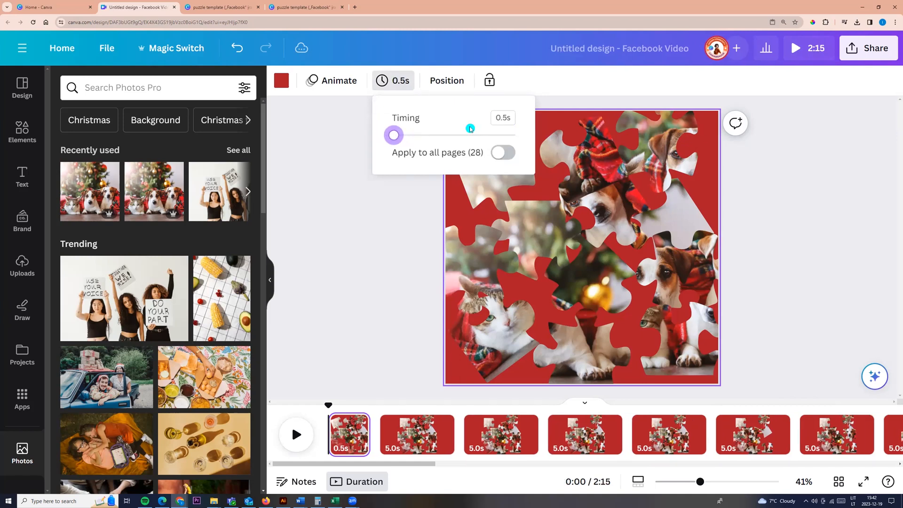
pyautogui.moveTo(487, 128)
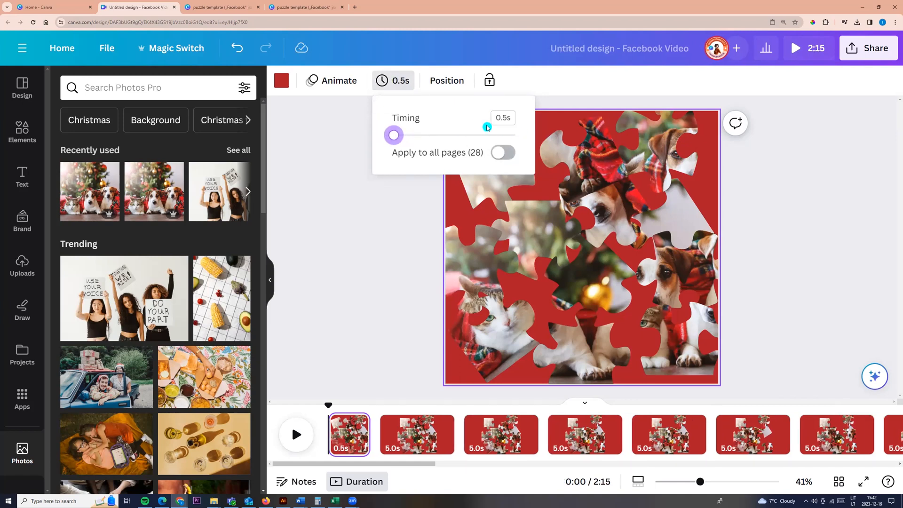
pyautogui.click(502, 152)
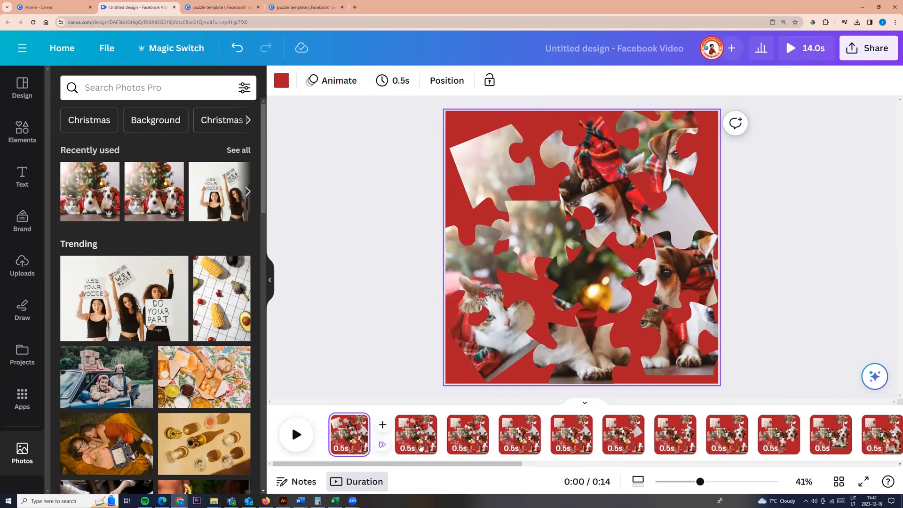
pyautogui.moveTo(415, 433)
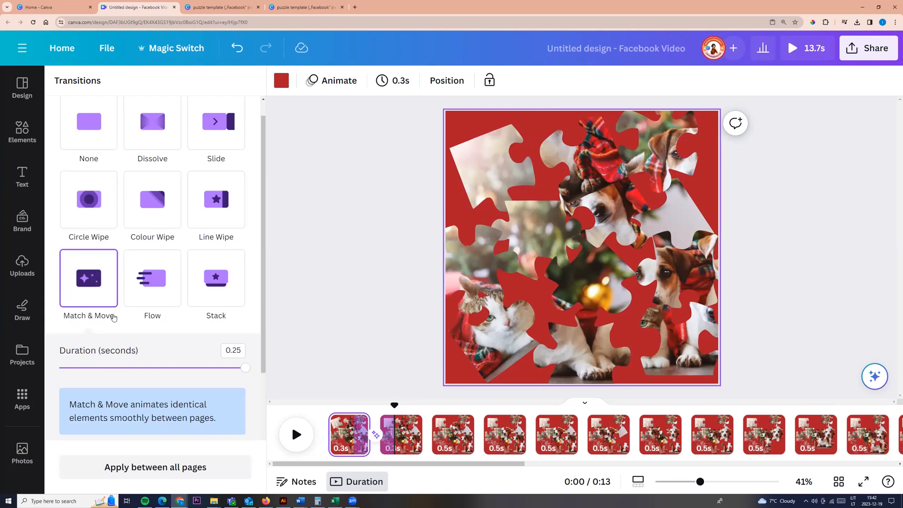
# Apply Match & Move between all pages and preview the 7.2-second result.
pyautogui.scroll(-3)
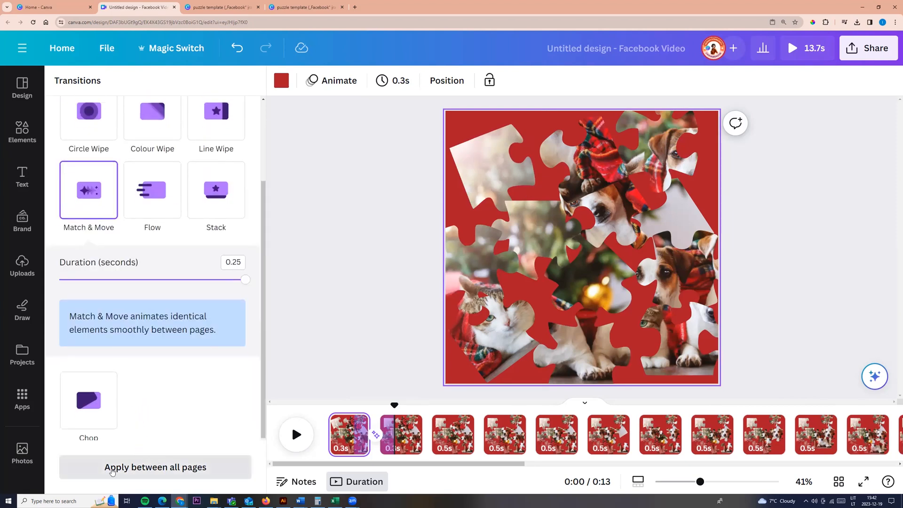
pyautogui.click(154, 467)
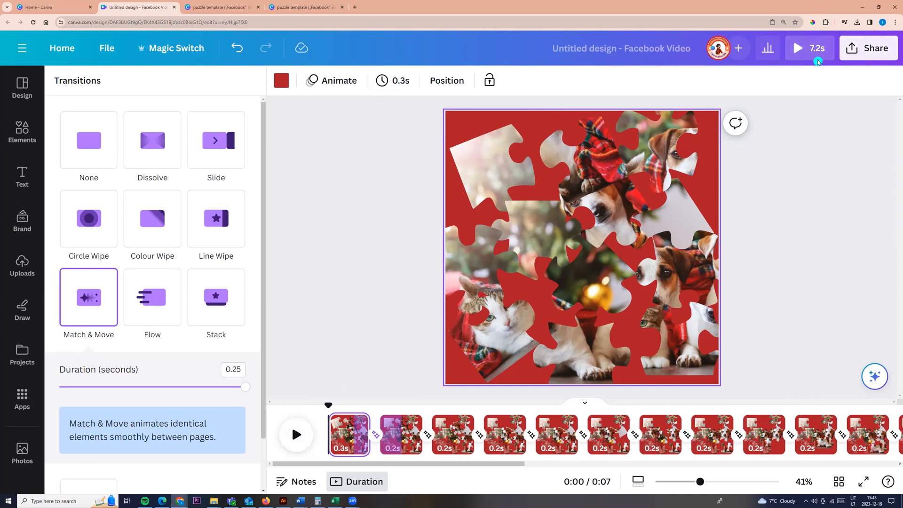
pyautogui.click(797, 48)
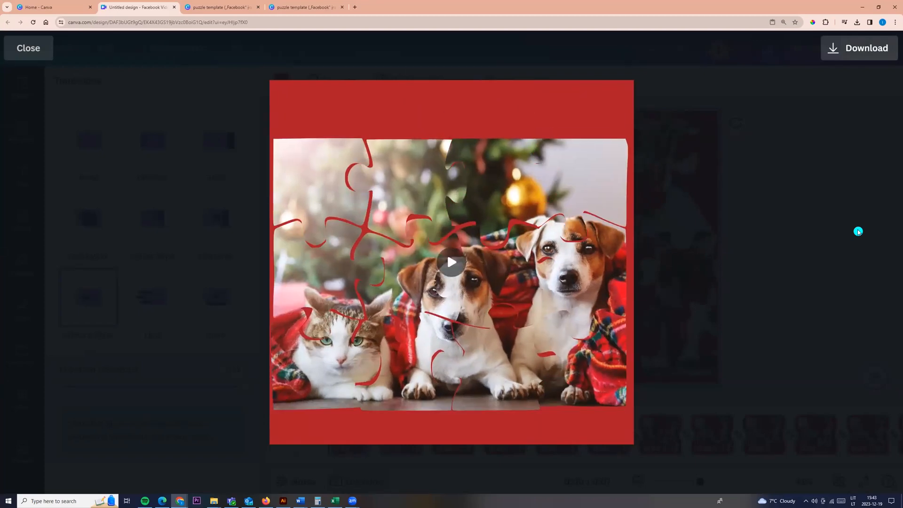
# Close the preview and deselect on the first page's canvas.
pyautogui.click(28, 48)
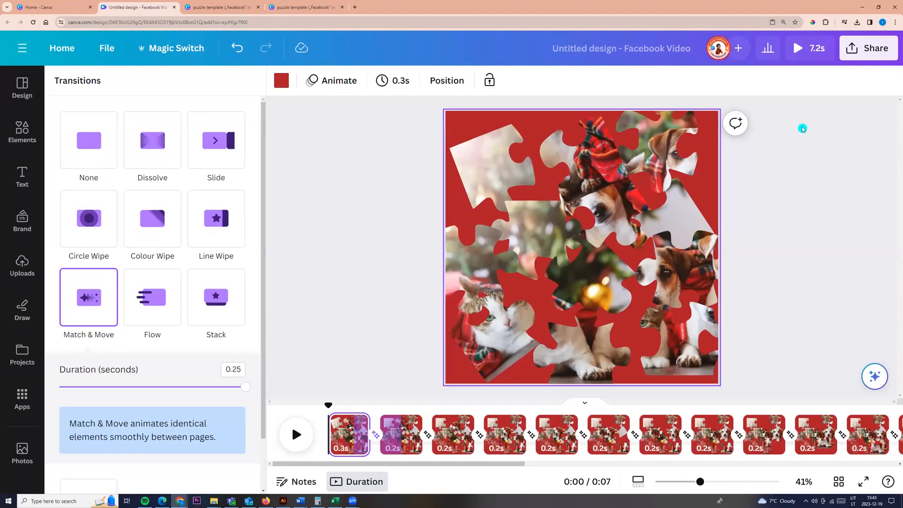
pyautogui.moveTo(735, 215)
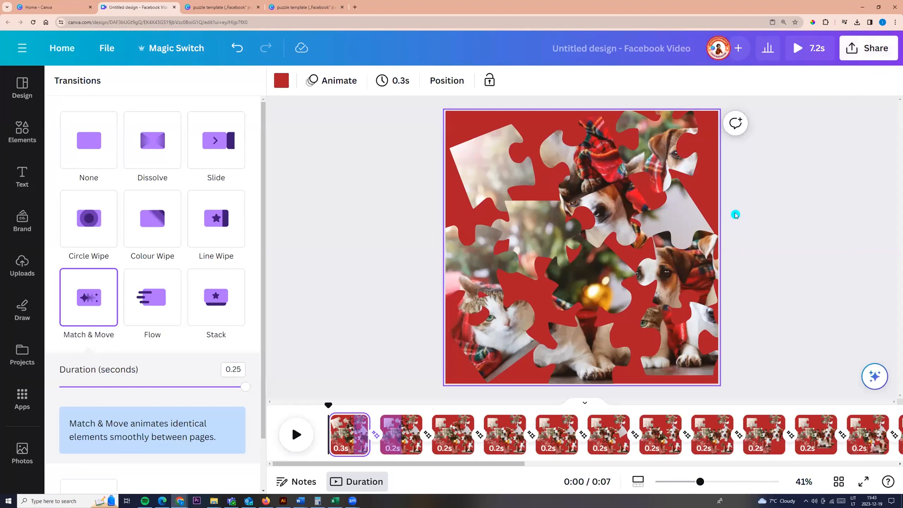
pyautogui.click(22, 452)
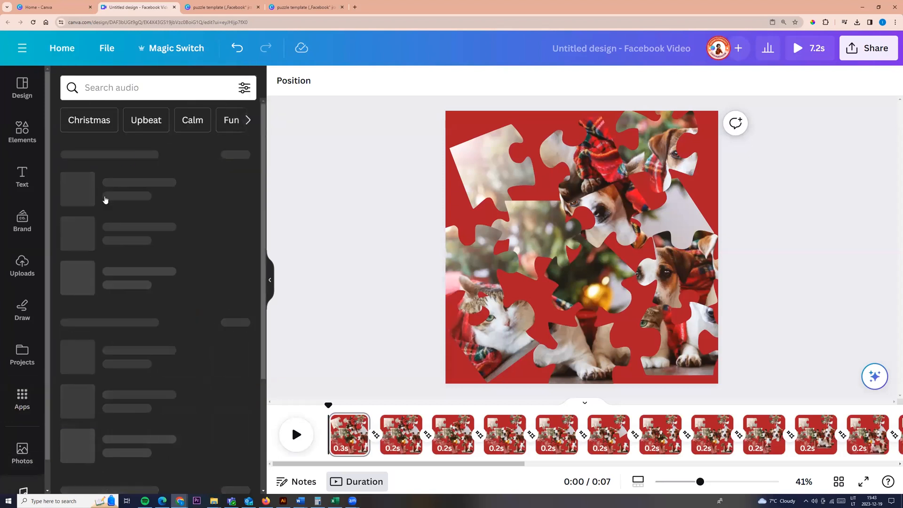
# Search the audio library for 'christmas', then replay and close the video preview.
pyautogui.write('c')
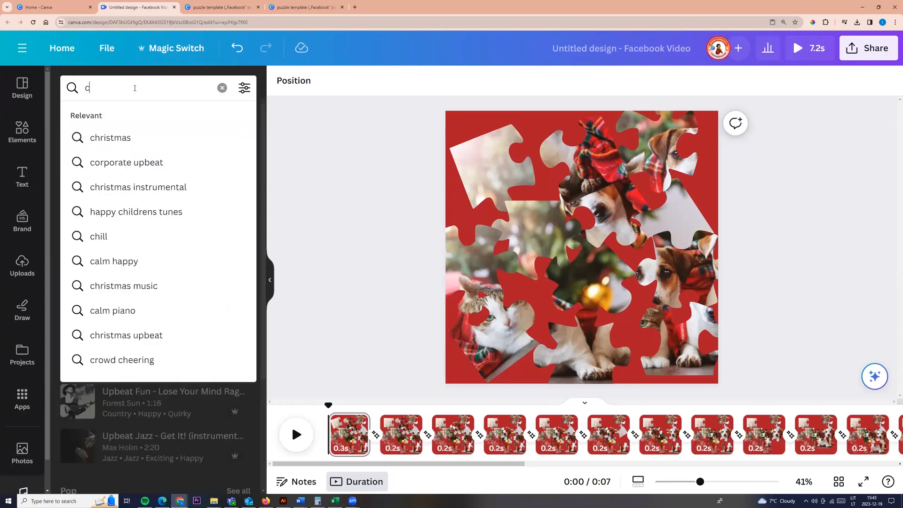
pyautogui.write('hirst')
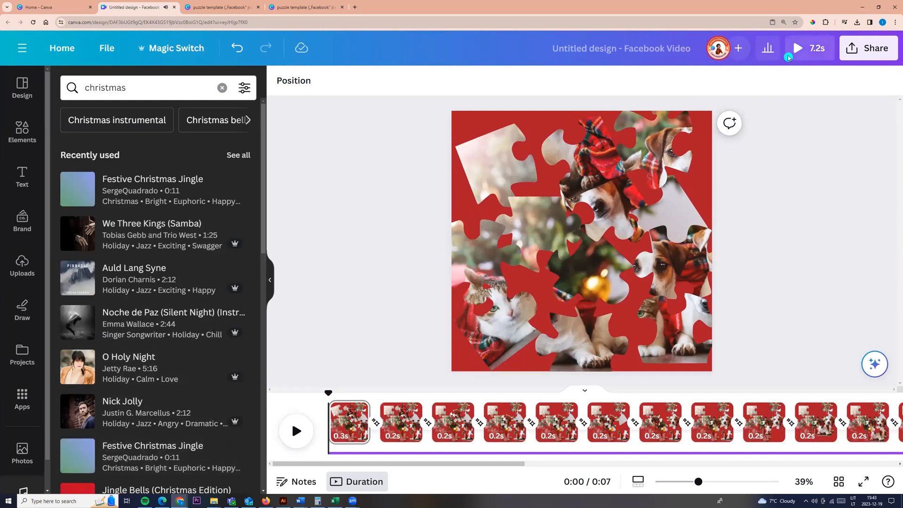
pyautogui.click(797, 48)
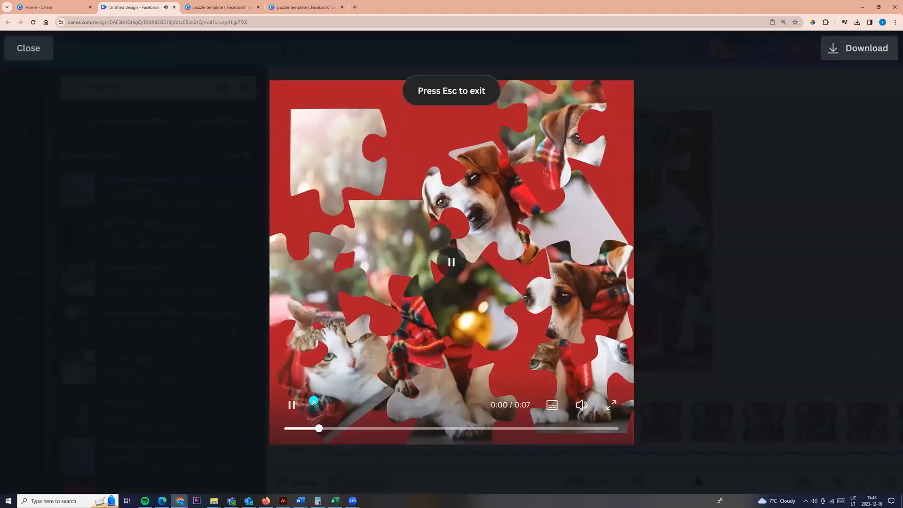
pyautogui.click(293, 405)
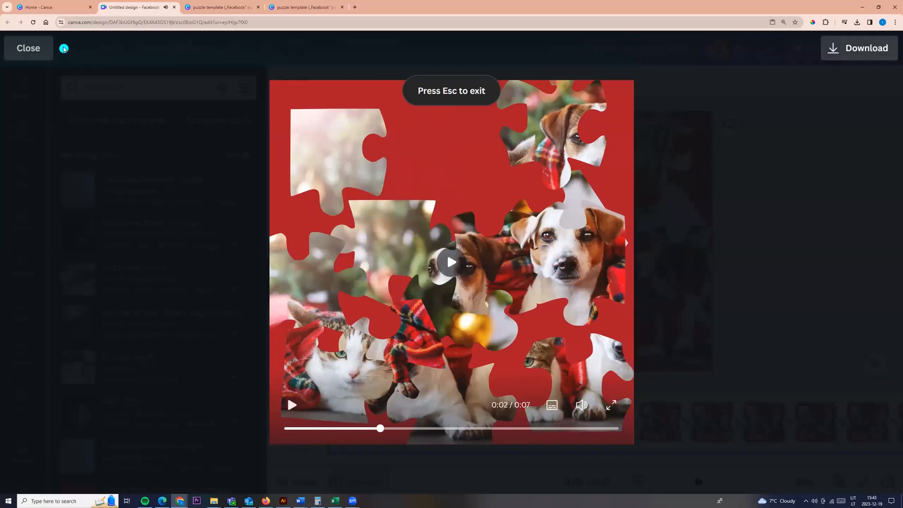
pyautogui.click(27, 48)
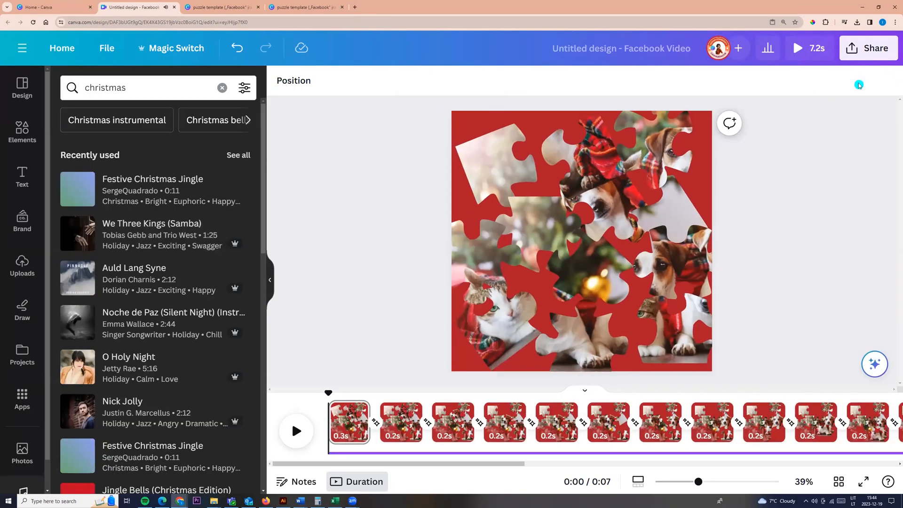
# Download via Share as MP4 Video with All pages (28) selected.
pyautogui.click(868, 48)
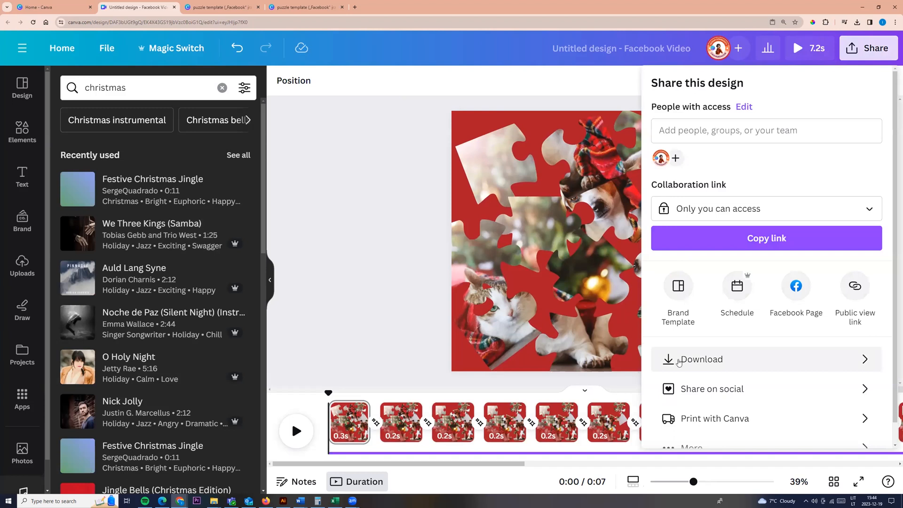
pyautogui.click(701, 358)
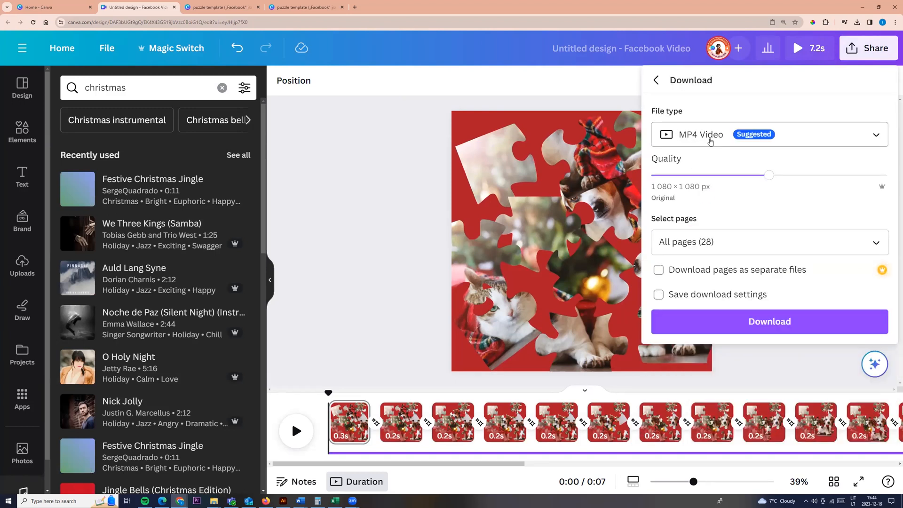
pyautogui.click(768, 134)
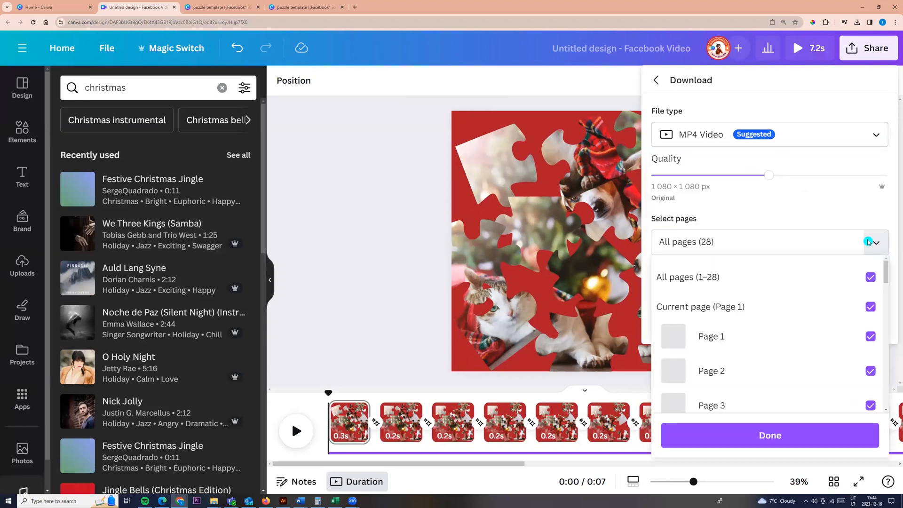
pyautogui.click(875, 242)
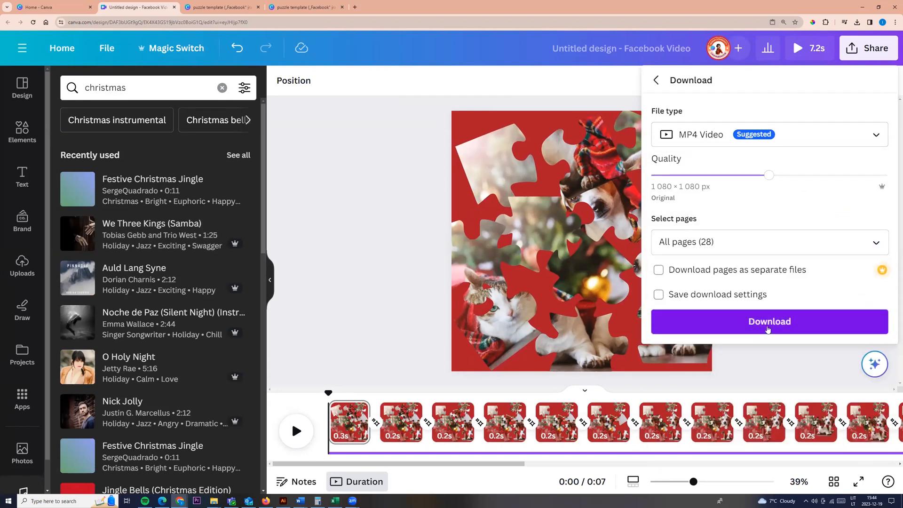
pyautogui.click(769, 321)
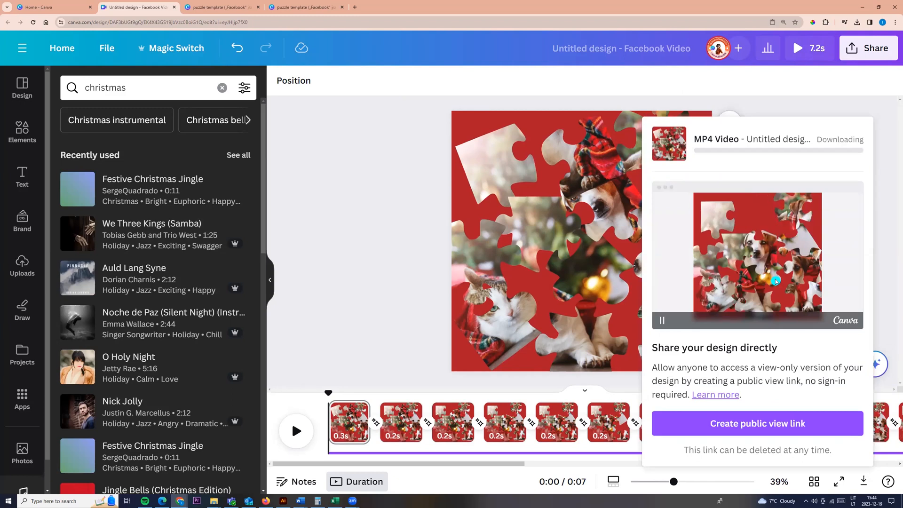